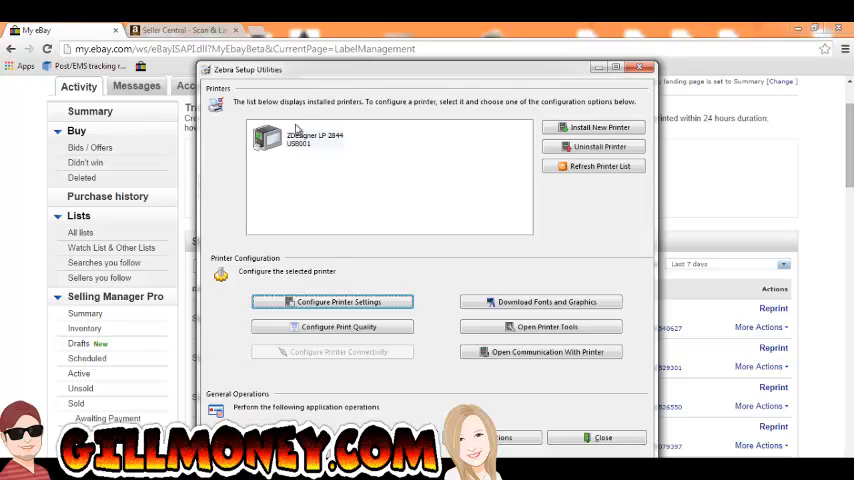
{"action": "mouse_move", "coordinate": [256, 82]}
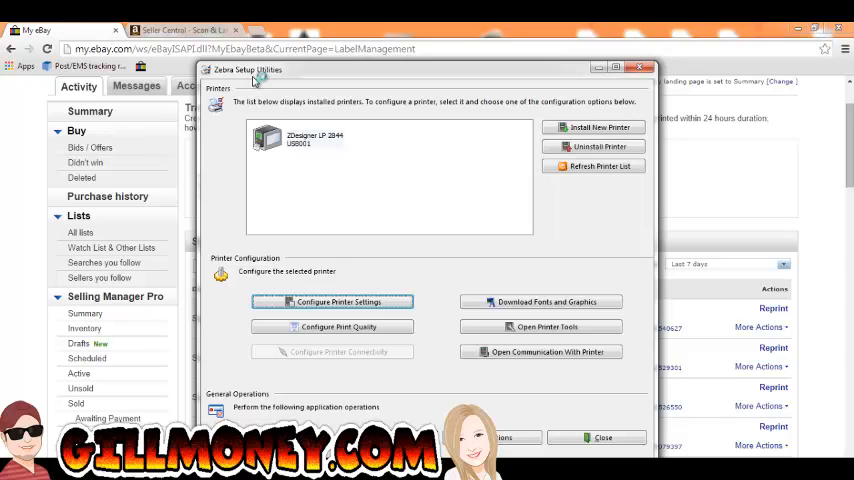
{"action": "mouse_move", "coordinate": [416, 216]}
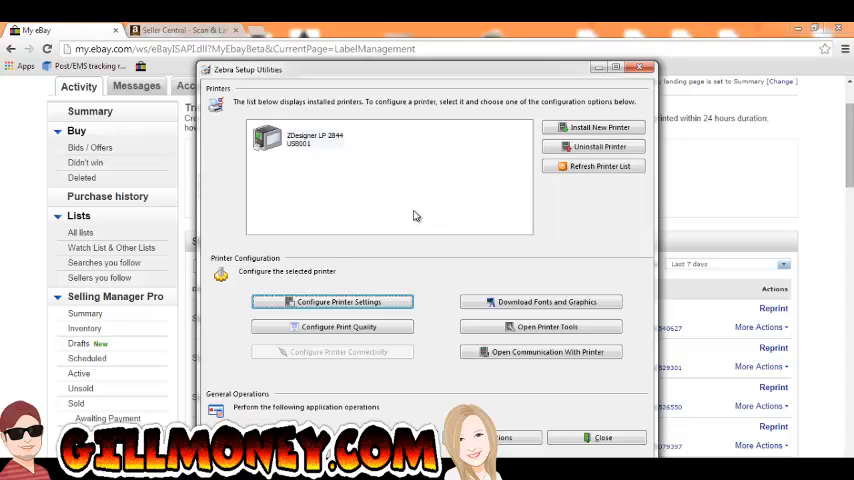
{"action": "mouse_move", "coordinate": [442, 220]}
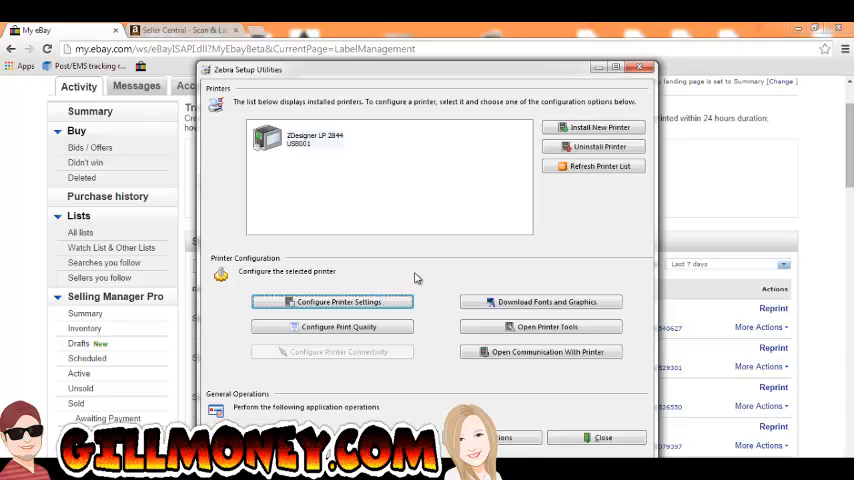
Configure the ZDesigner LP 2844 for 4.00 x 6.00 inch labels and choose its print orientation.
{"action": "left_click", "coordinate": [338, 300]}
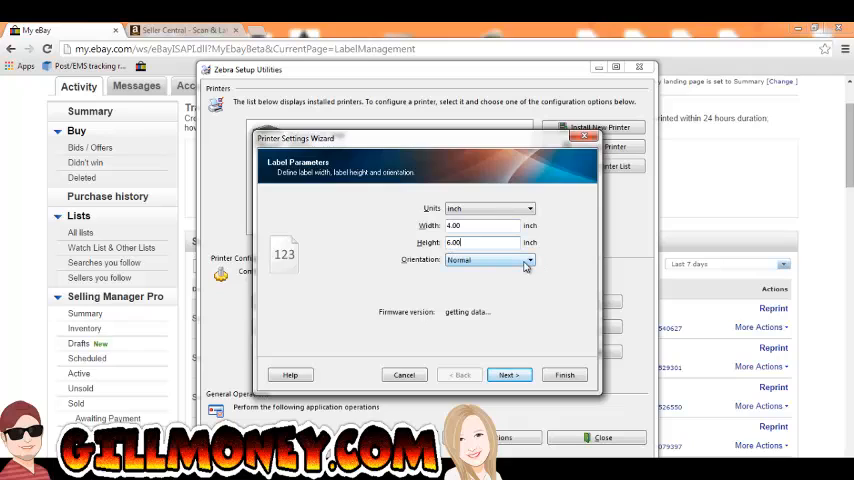
{"action": "left_click", "coordinate": [530, 260]}
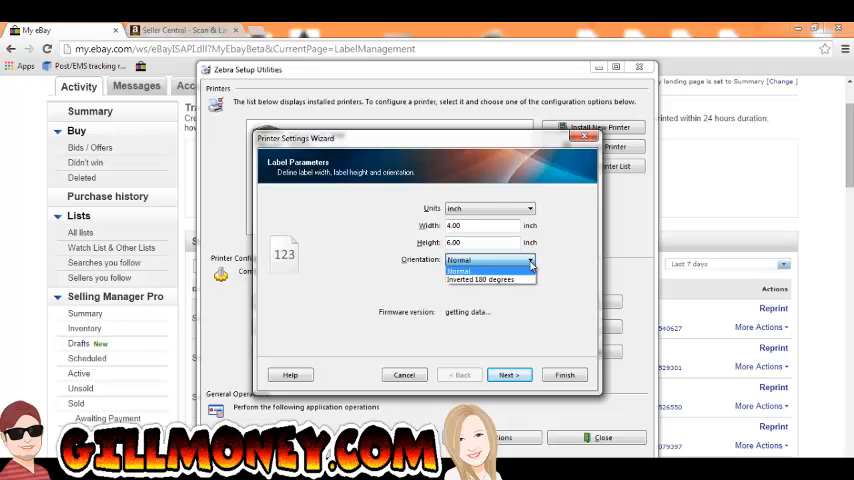
{"action": "left_click", "coordinate": [488, 260]}
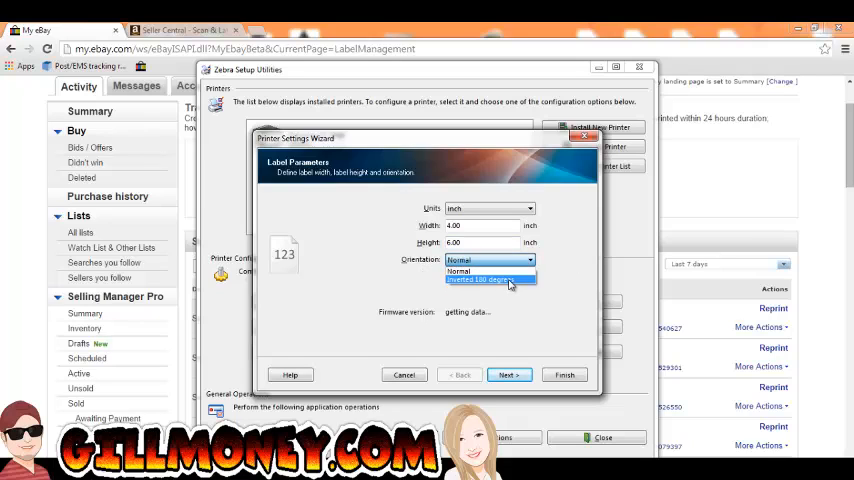
{"action": "left_click", "coordinate": [458, 272]}
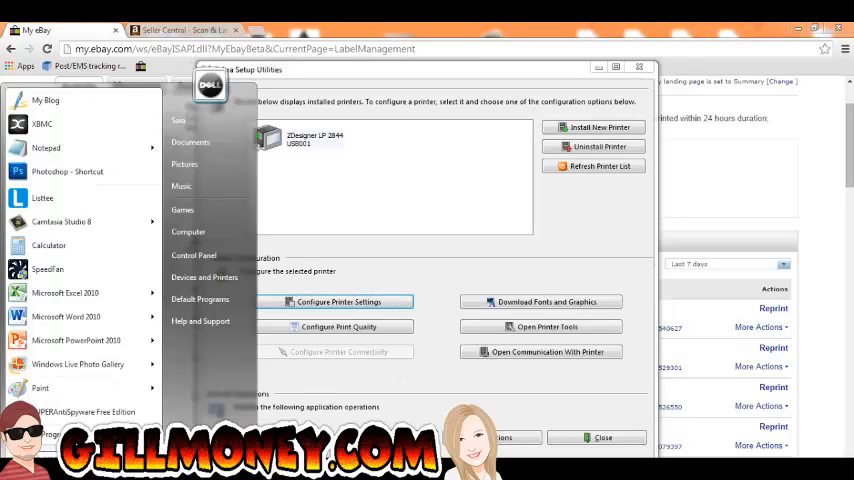
{"action": "mouse_move", "coordinate": [200, 320]}
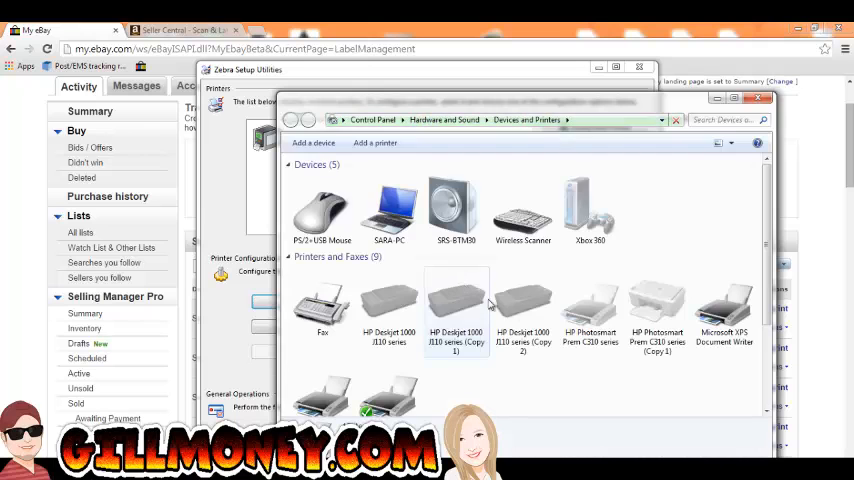
Bring up the ZDesigner LP 2844's options under Printers and Faxes to set it as default.
{"action": "scroll", "scroll_direction": "down", "scroll_amount": 3}
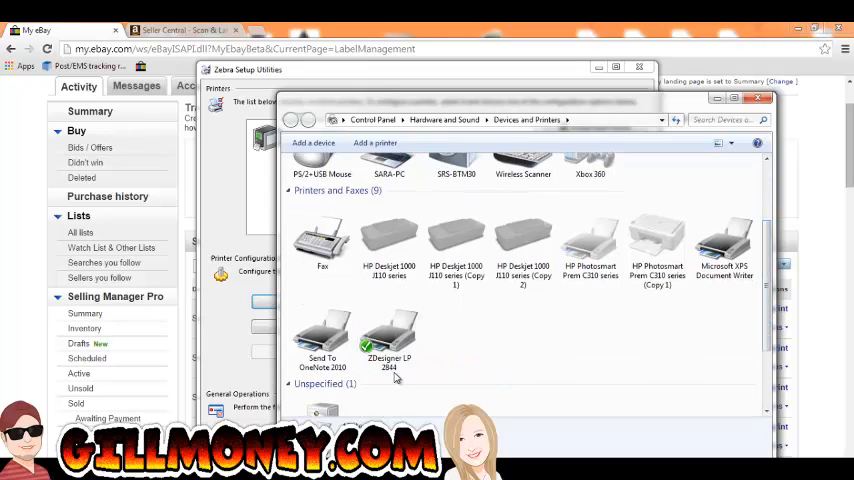
{"action": "right_click", "coordinate": [388, 336]}
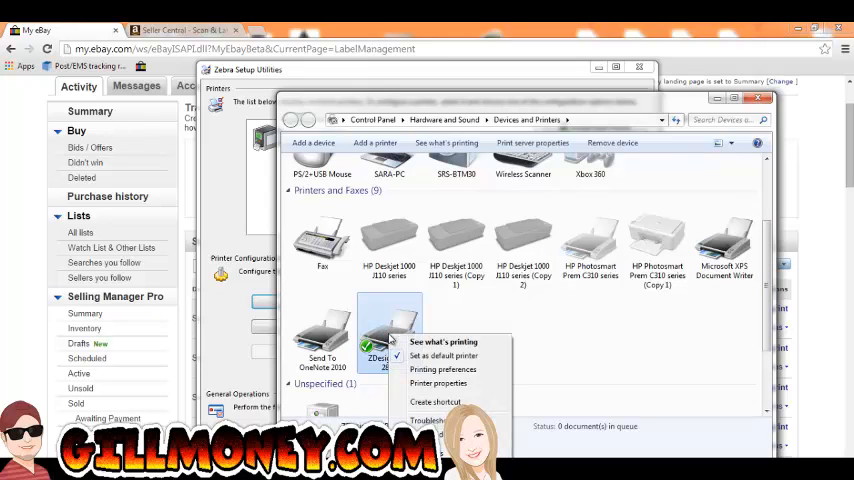
{"action": "mouse_move", "coordinate": [432, 376]}
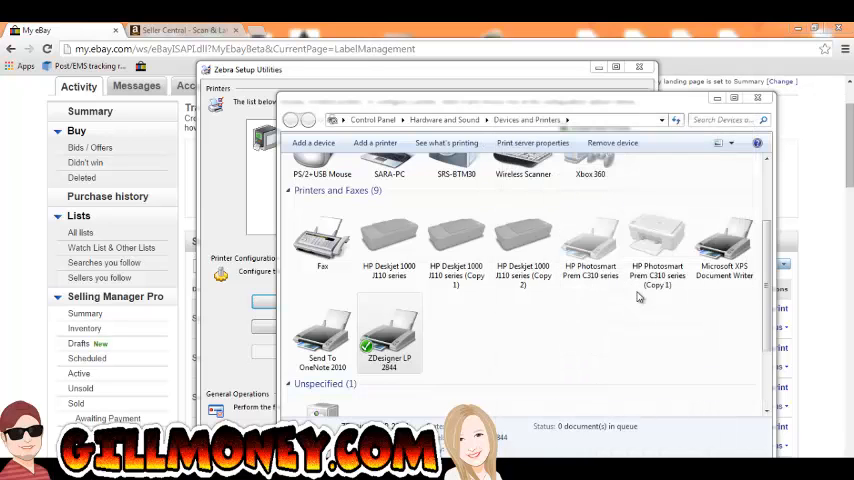
Close Devices and Printers and Zebra Setup Utilities to return to eBay's Shipping Labels page.
{"action": "left_click", "coordinate": [756, 96]}
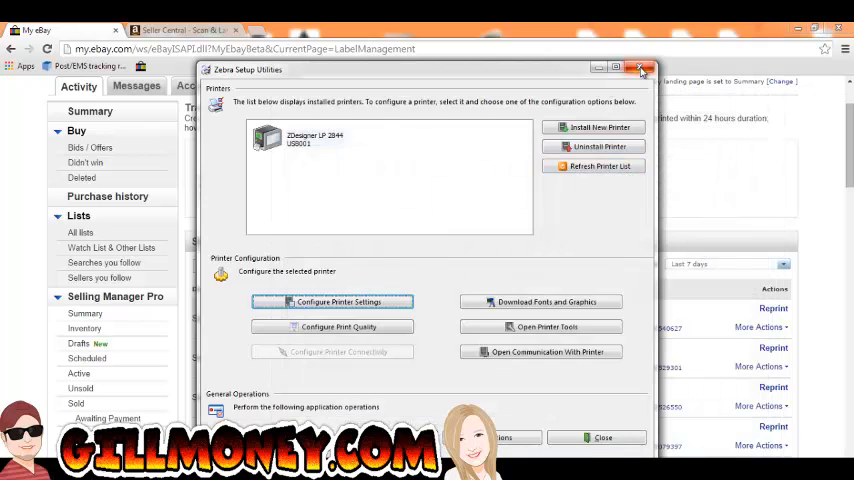
{"action": "left_click", "coordinate": [640, 68]}
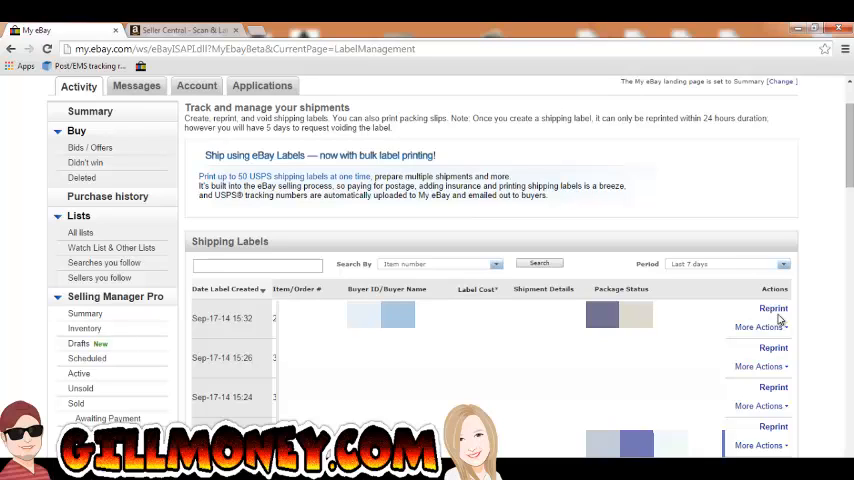
Reprint the most recent Priority Mail label via the system print dialog to the ZDesigner LP 2844.
{"action": "left_click", "coordinate": [772, 308]}
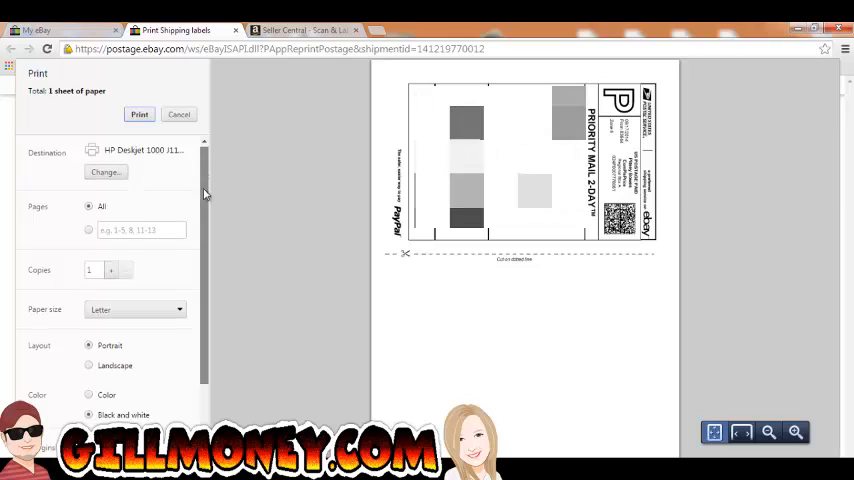
{"action": "scroll", "scroll_direction": "down", "scroll_amount": 3}
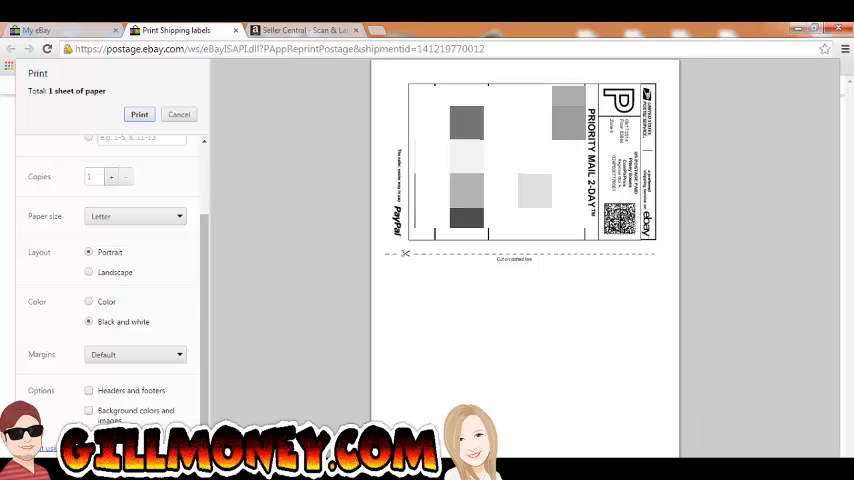
{"action": "left_click", "coordinate": [140, 112]}
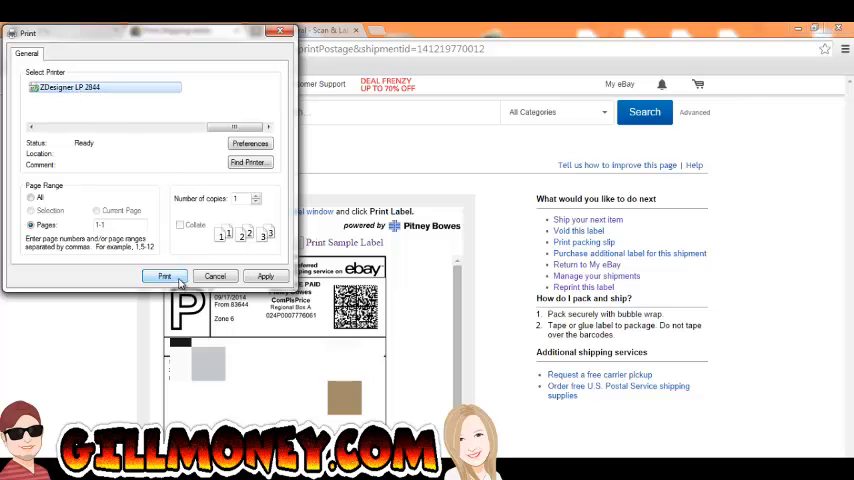
{"action": "left_click", "coordinate": [164, 276]}
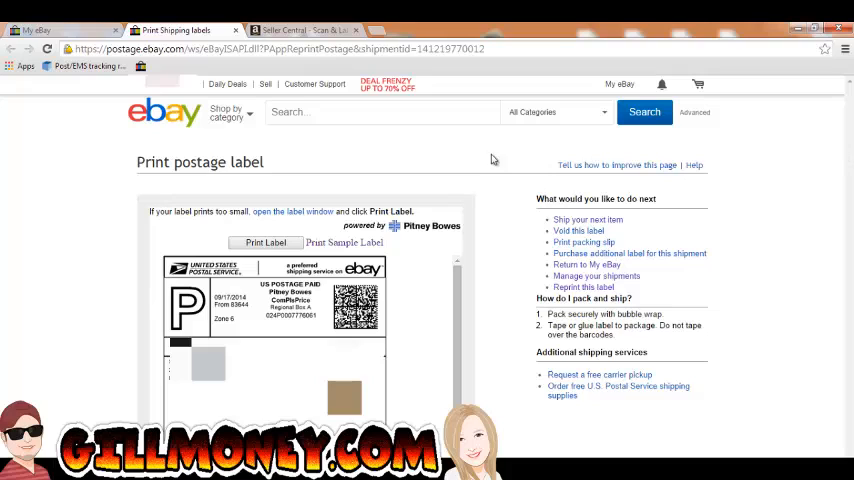
{"action": "mouse_move", "coordinate": [392, 150]}
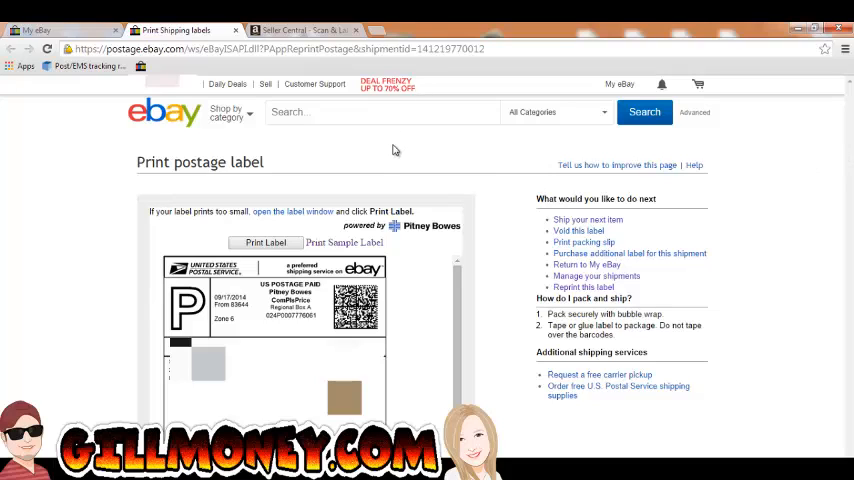
{"action": "mouse_move", "coordinate": [392, 168]}
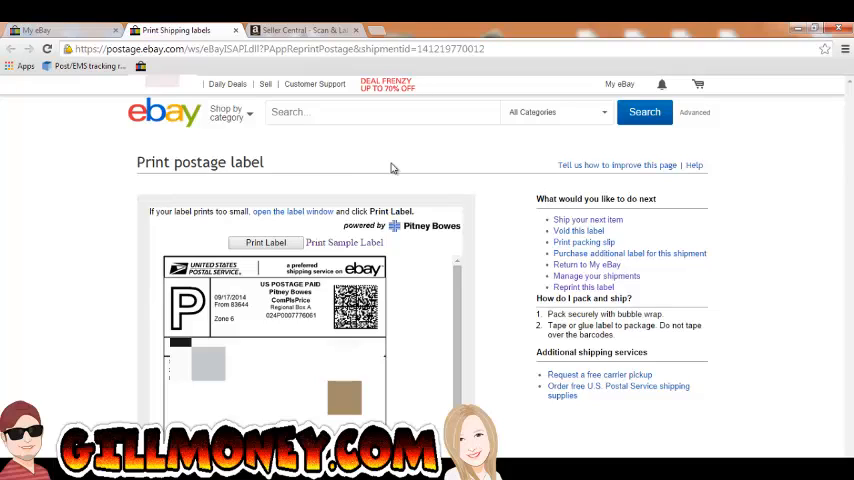
{"action": "mouse_move", "coordinate": [280, 96]}
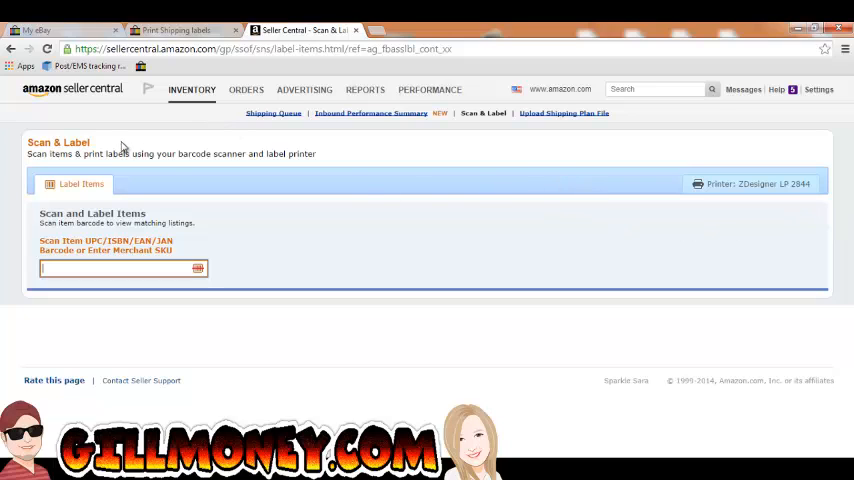
{"action": "mouse_move", "coordinate": [174, 140]}
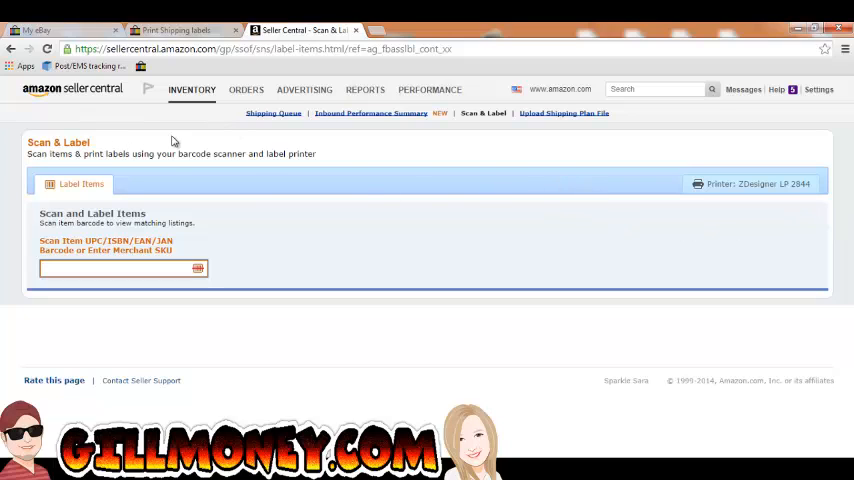
Go to Inventory > Scan & Label in Seller Central, showing ZDesigner LP 2844 as the printer.
{"action": "left_click", "coordinate": [192, 88]}
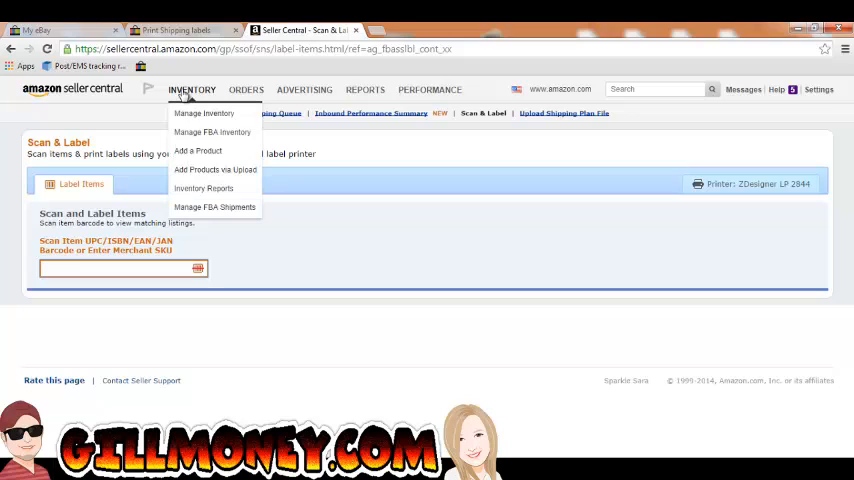
{"action": "mouse_move", "coordinate": [190, 208]}
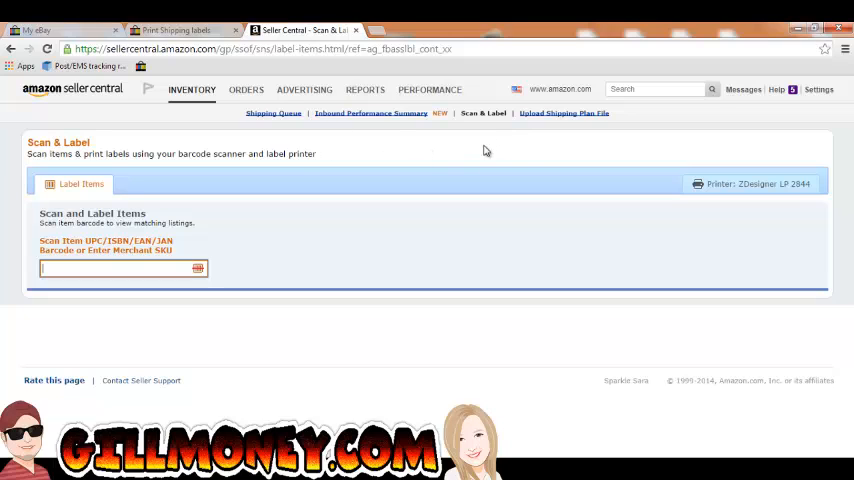
{"action": "mouse_move", "coordinate": [478, 122]}
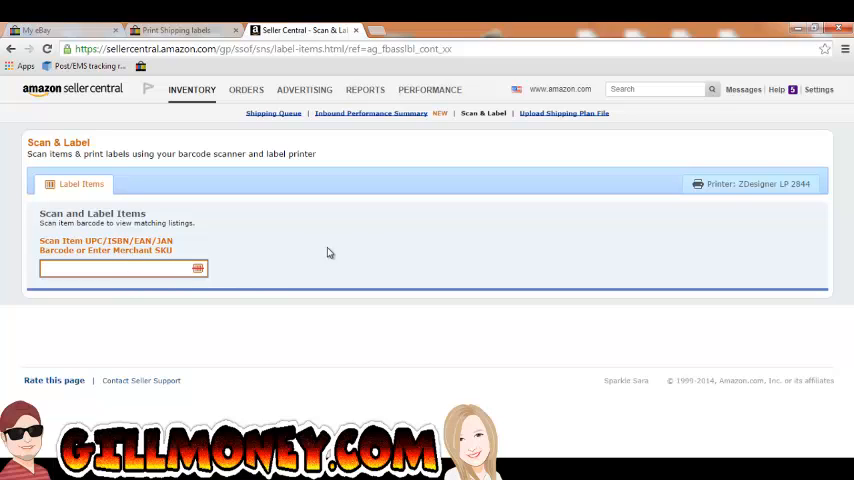
{"action": "mouse_move", "coordinate": [332, 254]}
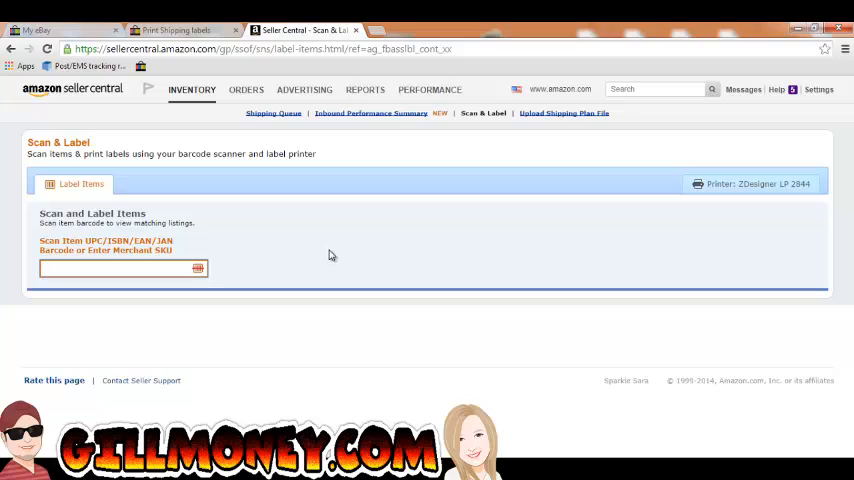
{"action": "left_click", "coordinate": [120, 268]}
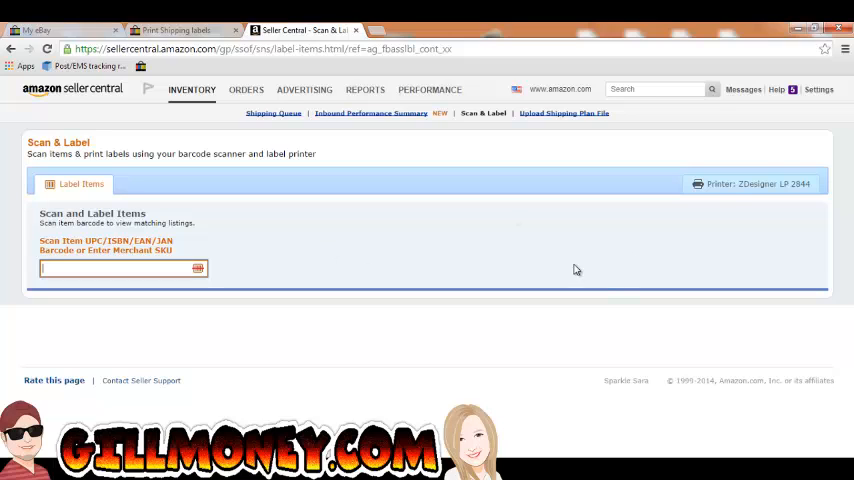
{"action": "mouse_move", "coordinate": [756, 188]}
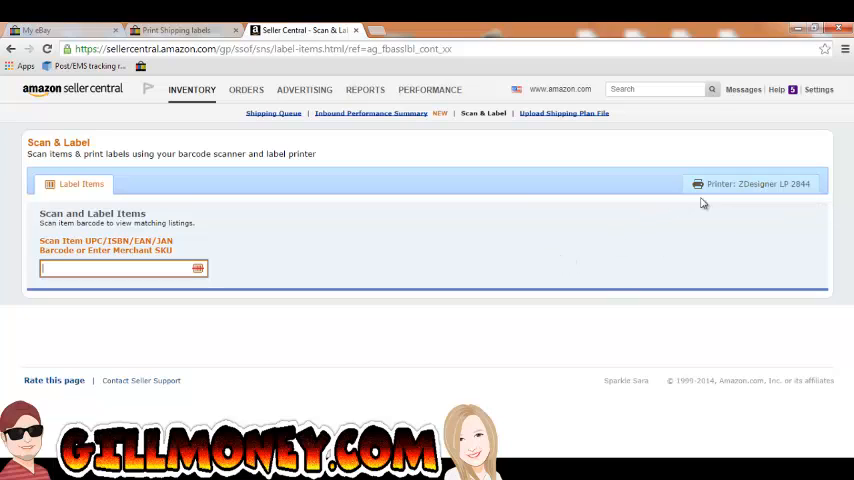
{"action": "mouse_move", "coordinate": [716, 202]}
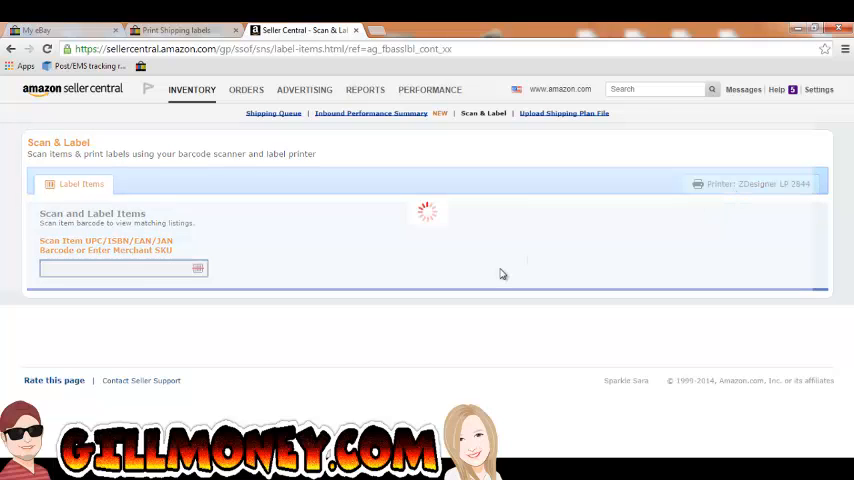
{"action": "mouse_move", "coordinate": [548, 276]}
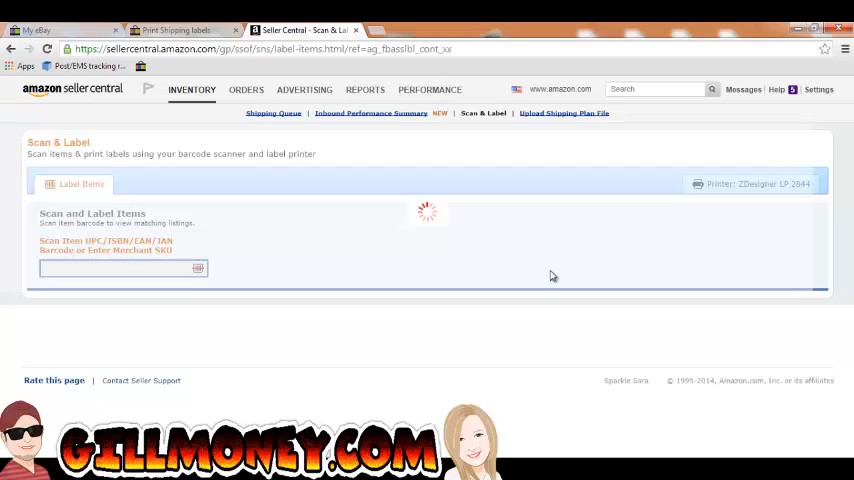
{"action": "mouse_move", "coordinate": [556, 274]}
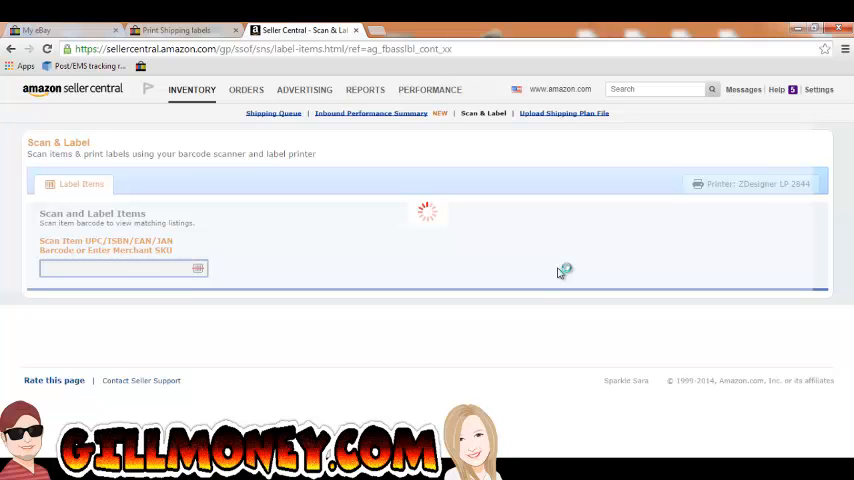
Save ZDesigner LP 2844 as the Scan & Label printer with 60 by 25 mm labels.
{"action": "left_click", "coordinate": [756, 184]}
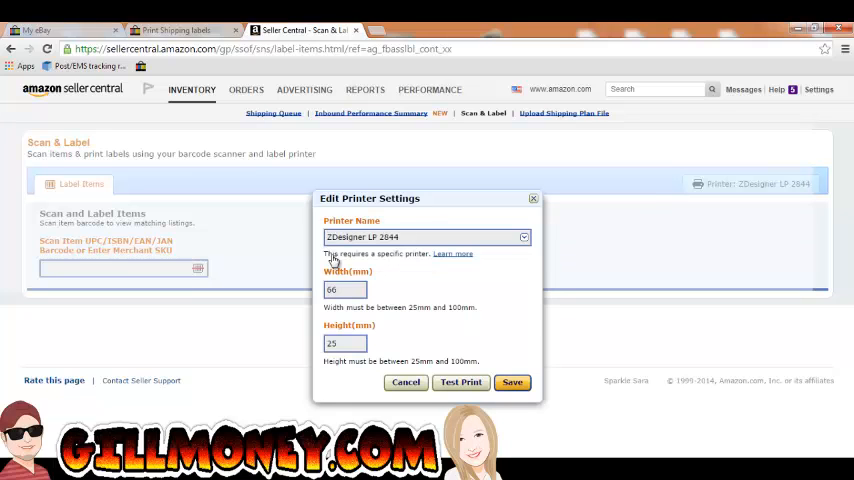
{"action": "mouse_move", "coordinate": [408, 252]}
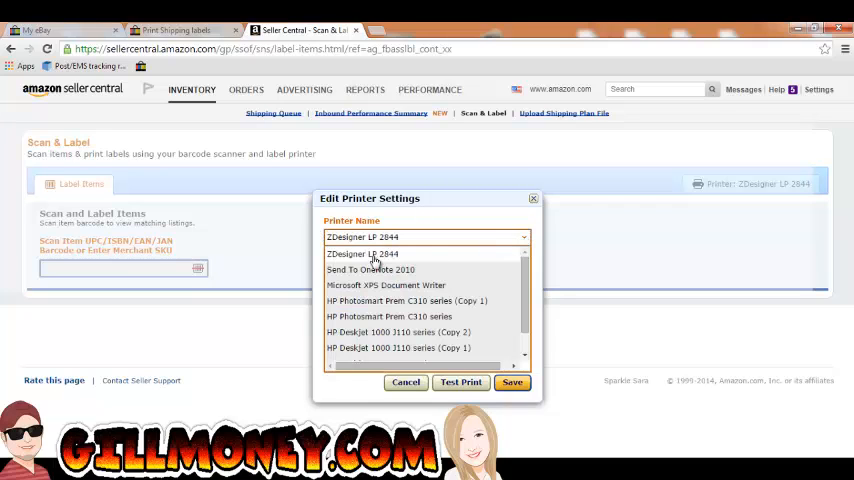
{"action": "left_click", "coordinate": [376, 252]}
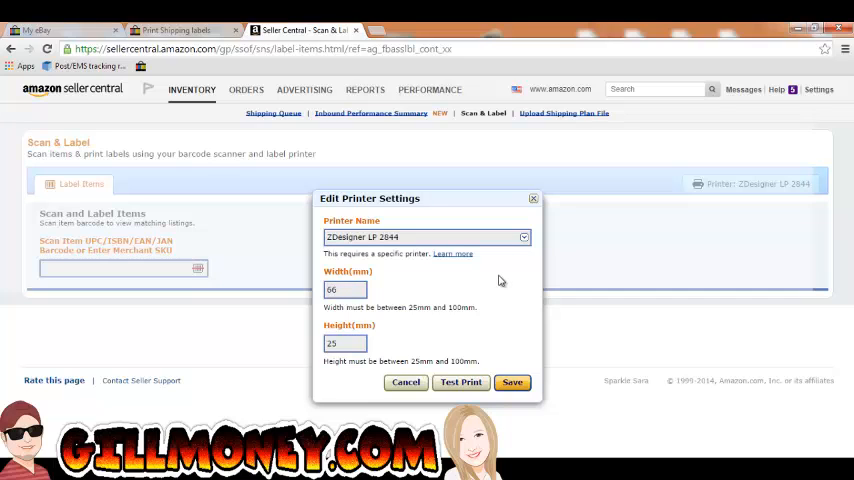
{"action": "mouse_move", "coordinate": [504, 298]}
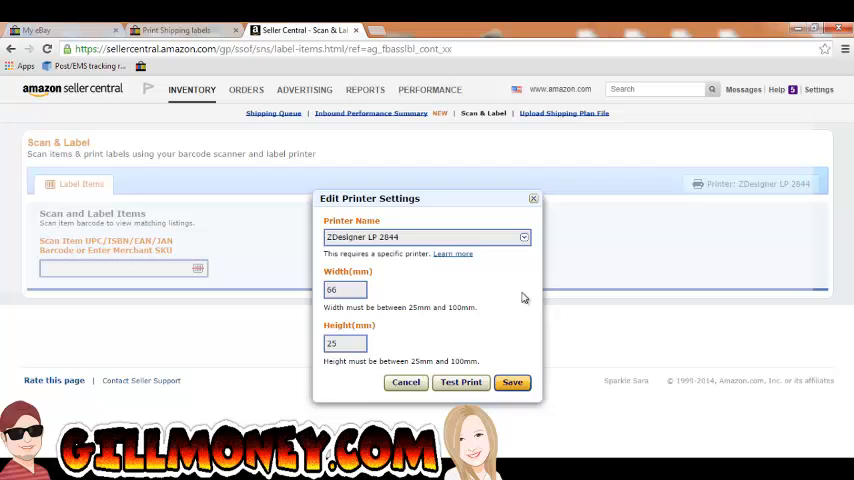
{"action": "mouse_move", "coordinate": [508, 282]}
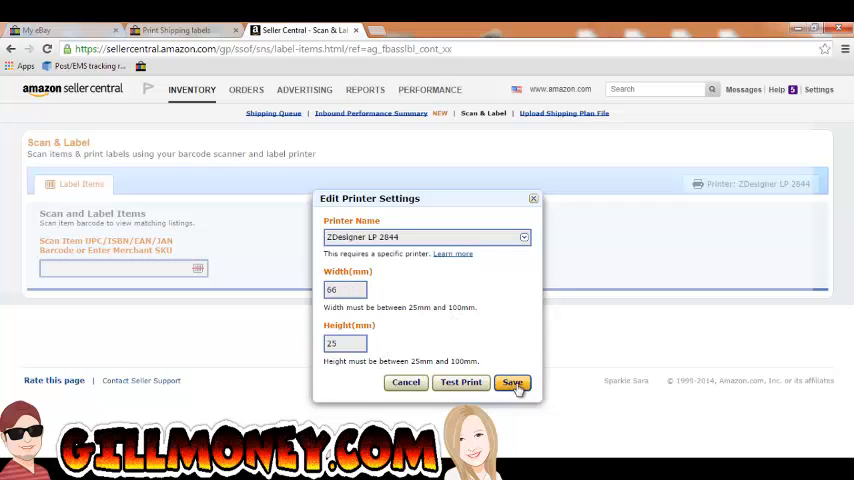
{"action": "left_click", "coordinate": [512, 382]}
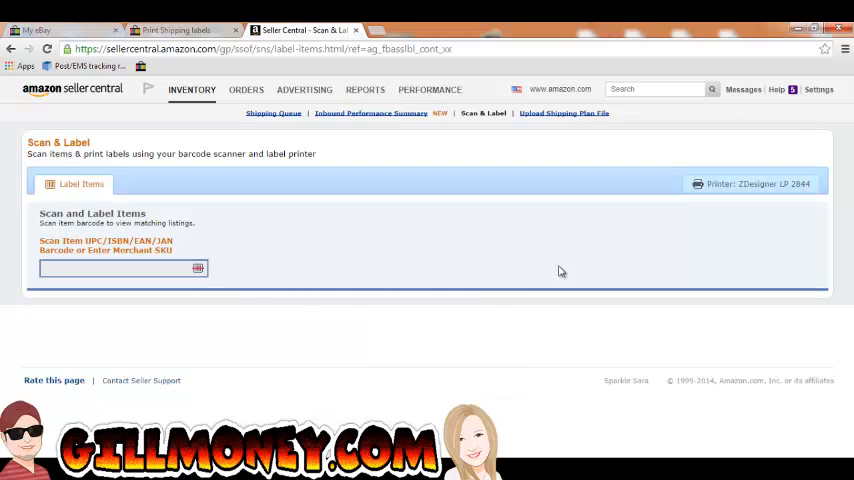
{"action": "mouse_move", "coordinate": [572, 456]}
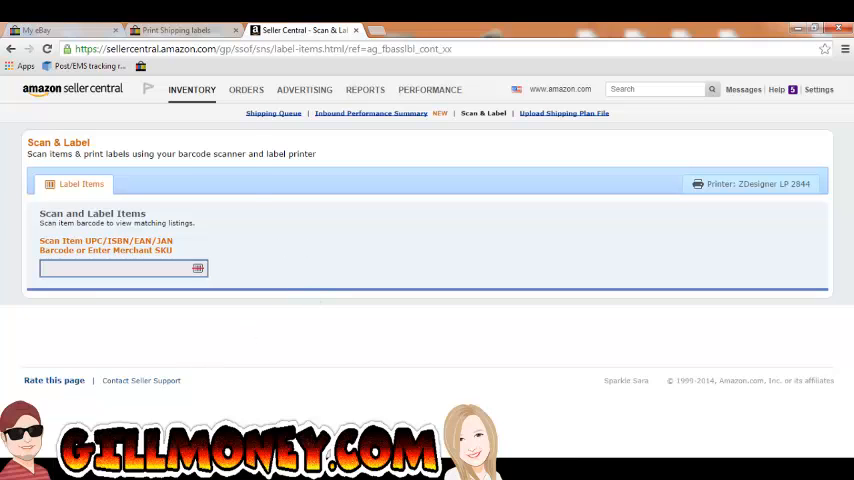
Set the ZDesigner LP 2844 printing preferences to 2.50 by 1.00 inch labels and apply.
{"action": "left_click", "coordinate": [10, 470]}
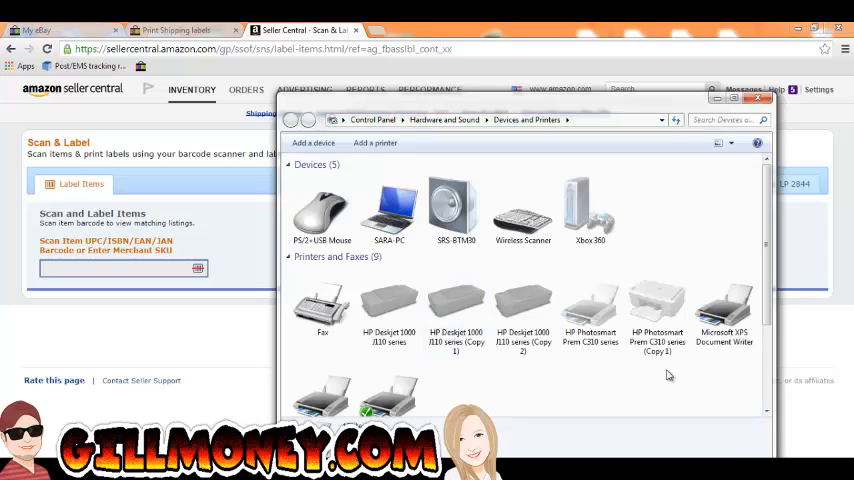
{"action": "right_click", "coordinate": [388, 376]}
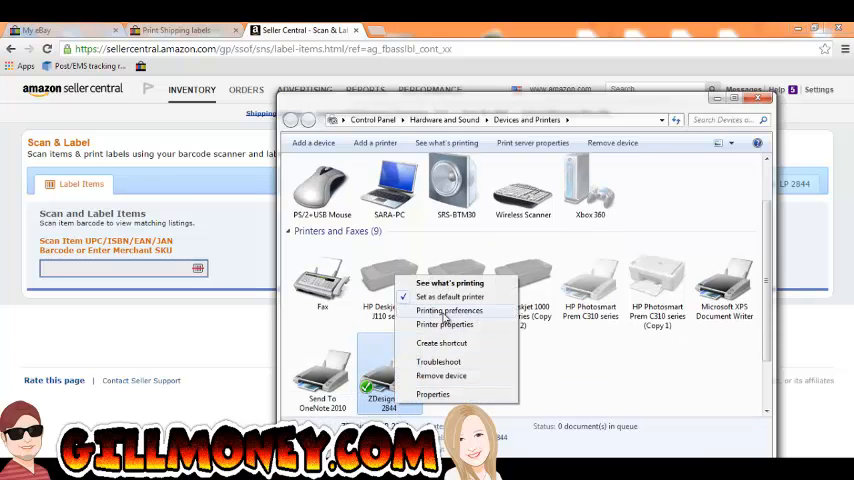
{"action": "left_click", "coordinate": [448, 310]}
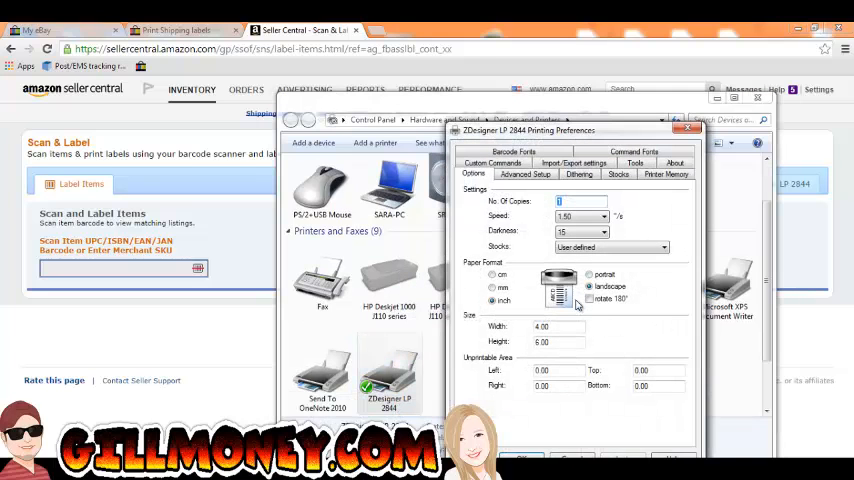
{"action": "left_click", "coordinate": [590, 274]}
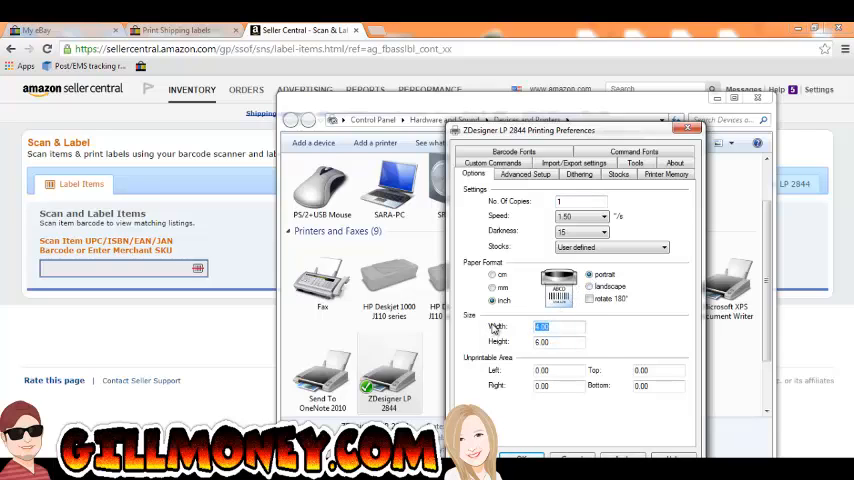
{"action": "type", "text": "2.56"}
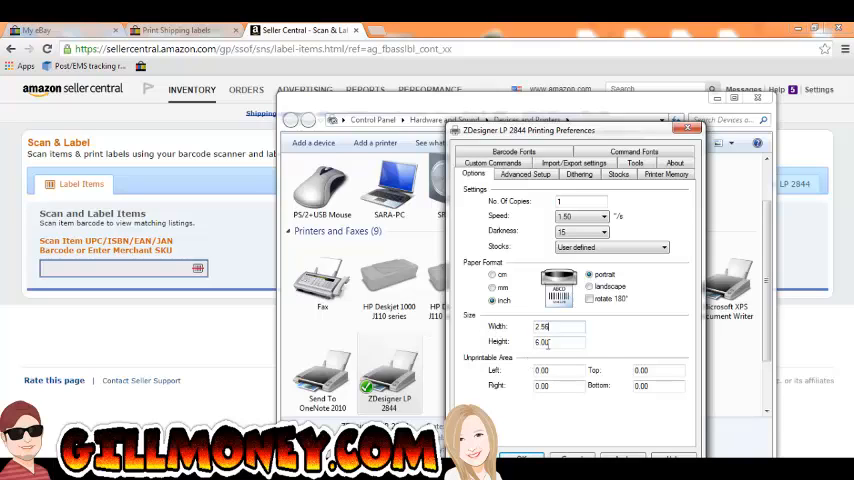
{"action": "left_click", "coordinate": [556, 340]}
{"action": "type", "text": "1"}
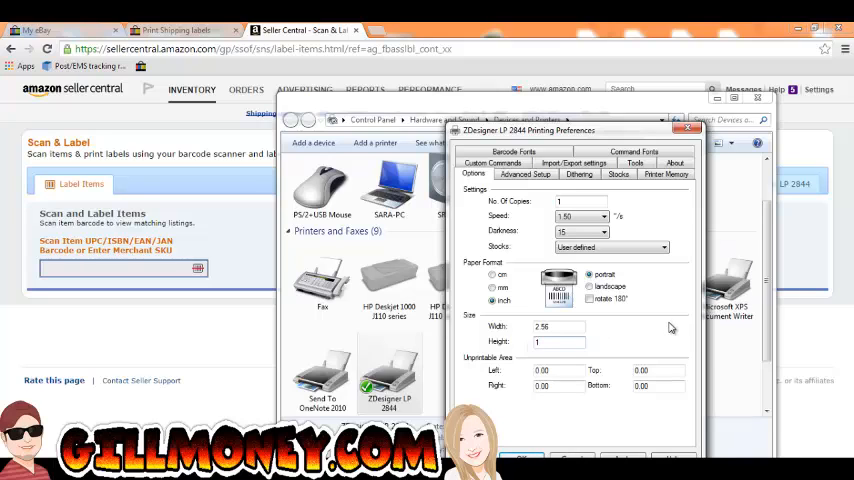
{"action": "left_click", "coordinate": [688, 128]}
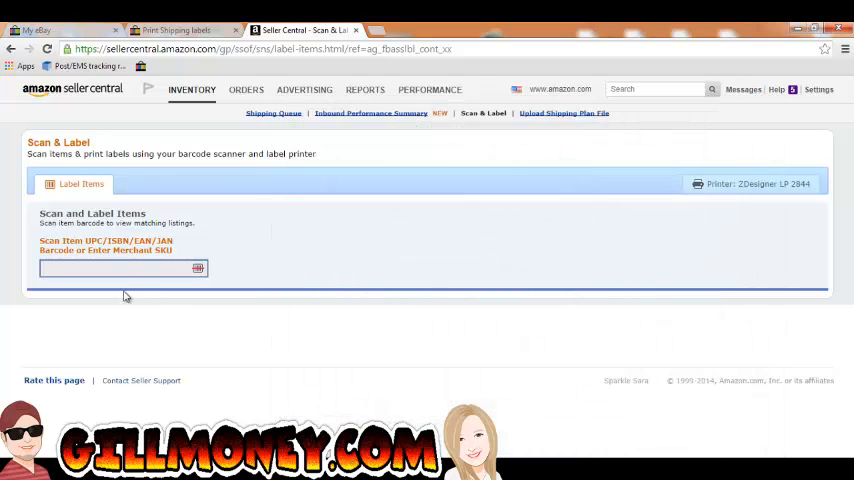
{"action": "left_click", "coordinate": [120, 268]}
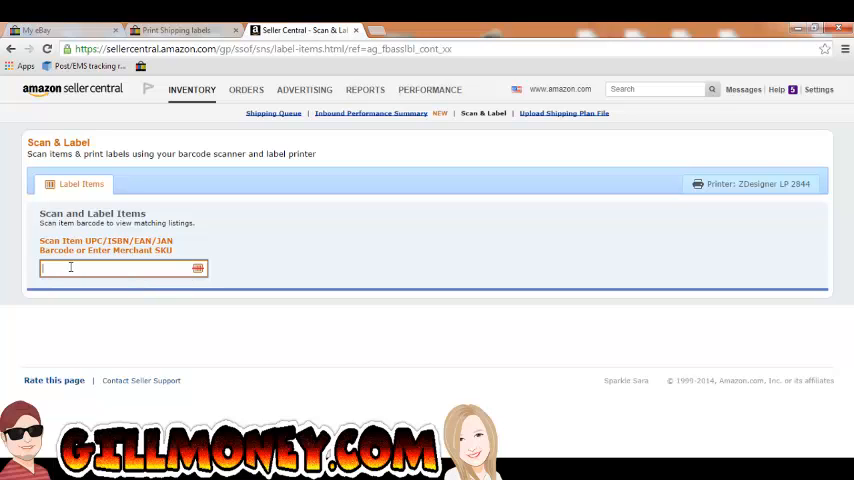
{"action": "mouse_move", "coordinate": [146, 268]}
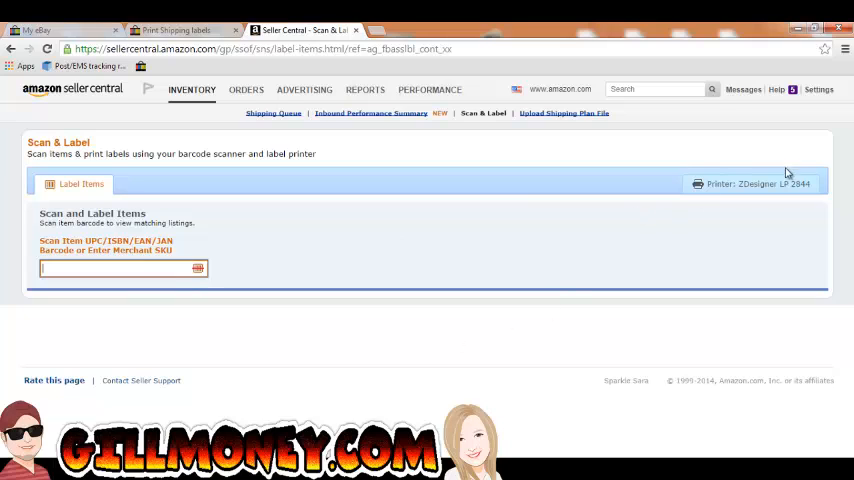
{"action": "mouse_move", "coordinate": [408, 288]}
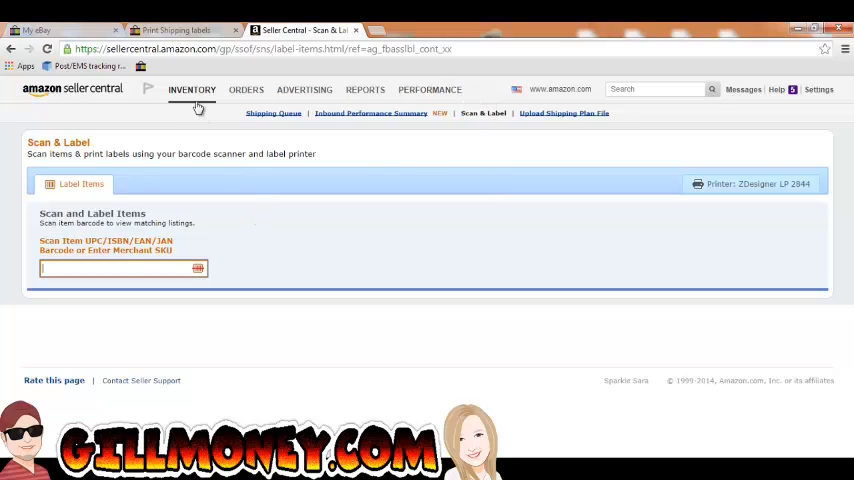
{"action": "mouse_move", "coordinate": [376, 166]}
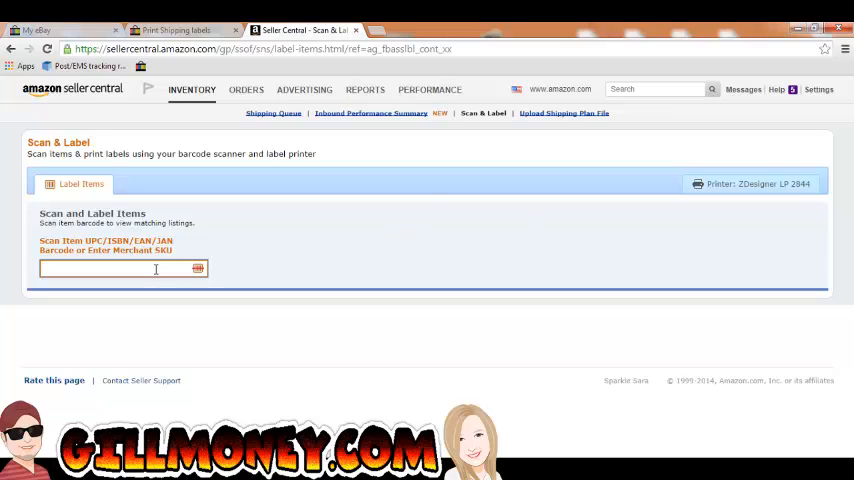
{"action": "mouse_move", "coordinate": [416, 224]}
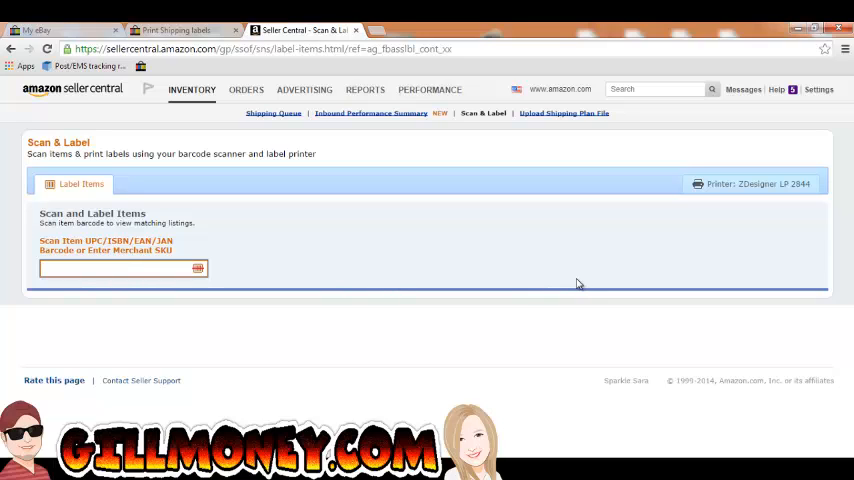
{"action": "left_click", "coordinate": [120, 268]}
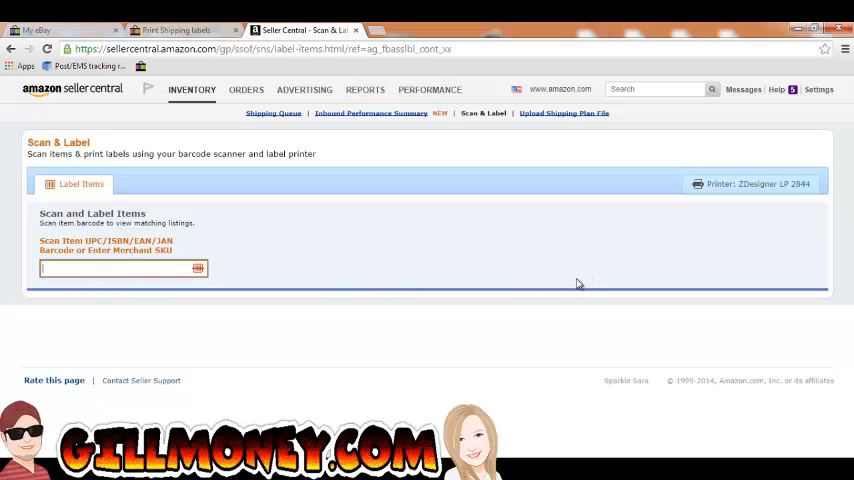
{"action": "mouse_move", "coordinate": [544, 284]}
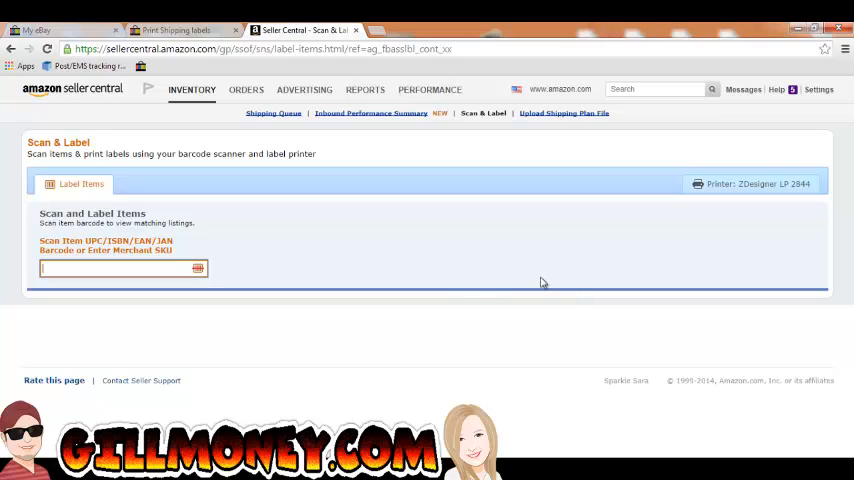
{"action": "mouse_move", "coordinate": [448, 320]}
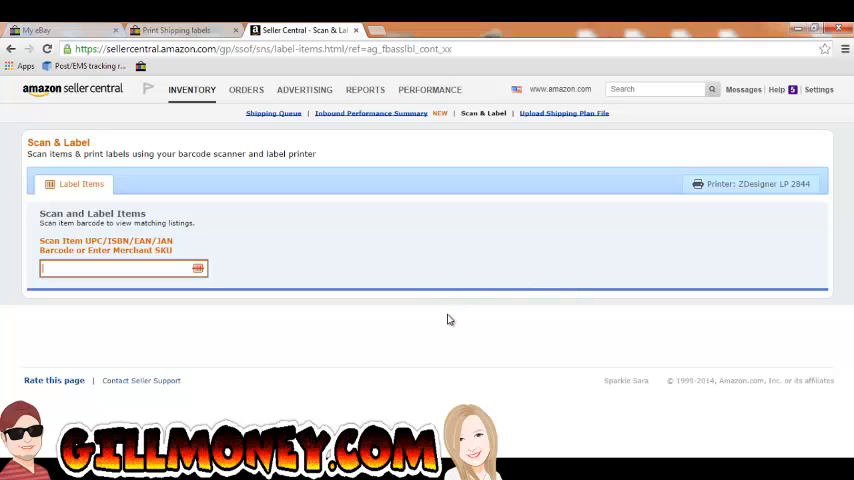
{"action": "mouse_move", "coordinate": [450, 298]}
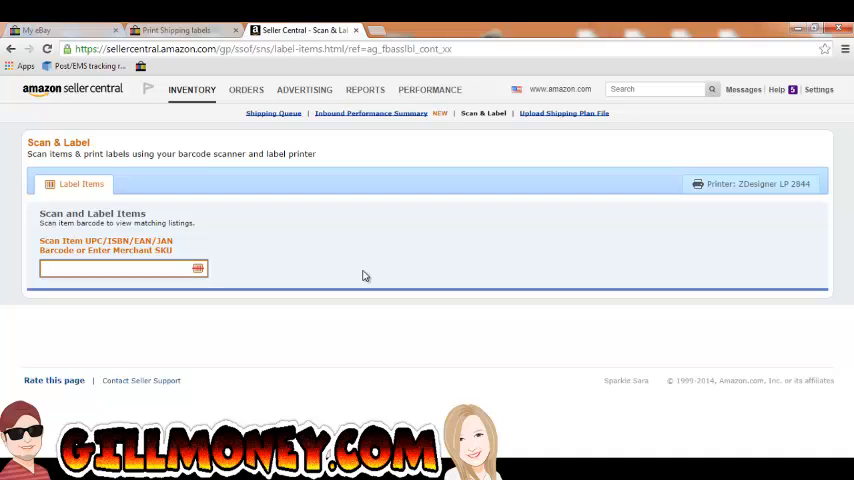
{"action": "left_click", "coordinate": [116, 268]}
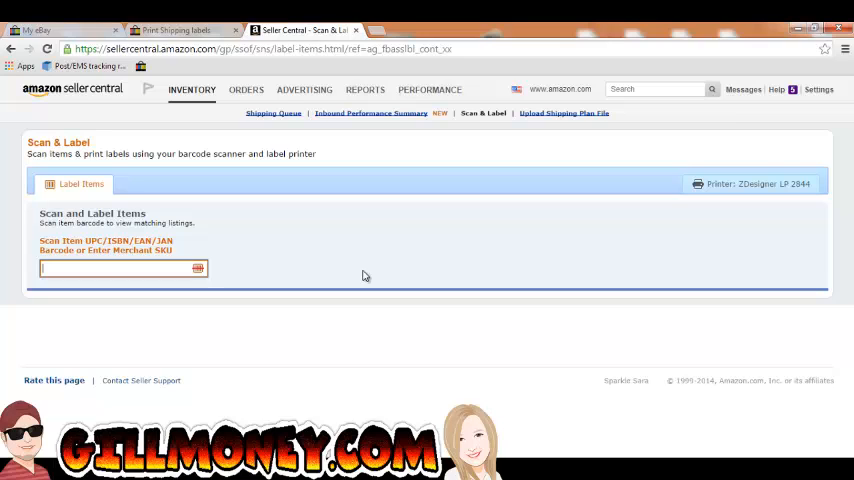
{"action": "mouse_move", "coordinate": [400, 268]}
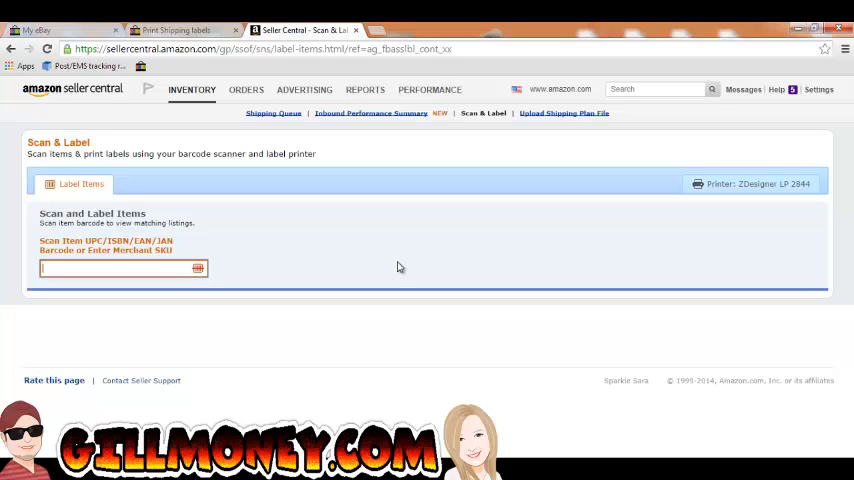
{"action": "mouse_move", "coordinate": [400, 268]}
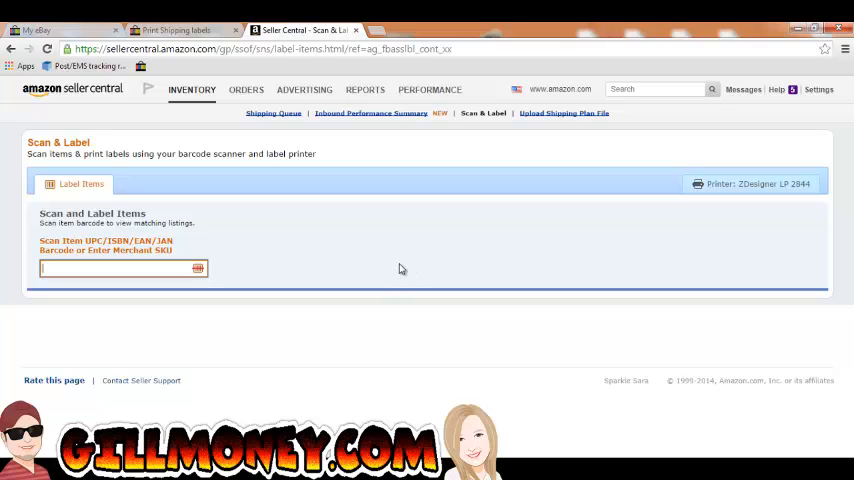